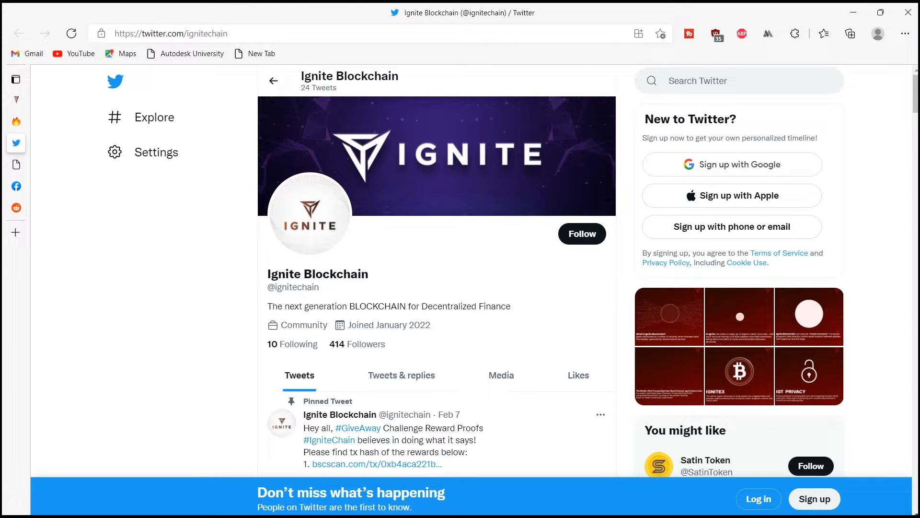
{"action": "scroll", "scroll_direction": "down", "scroll_amount": 3}
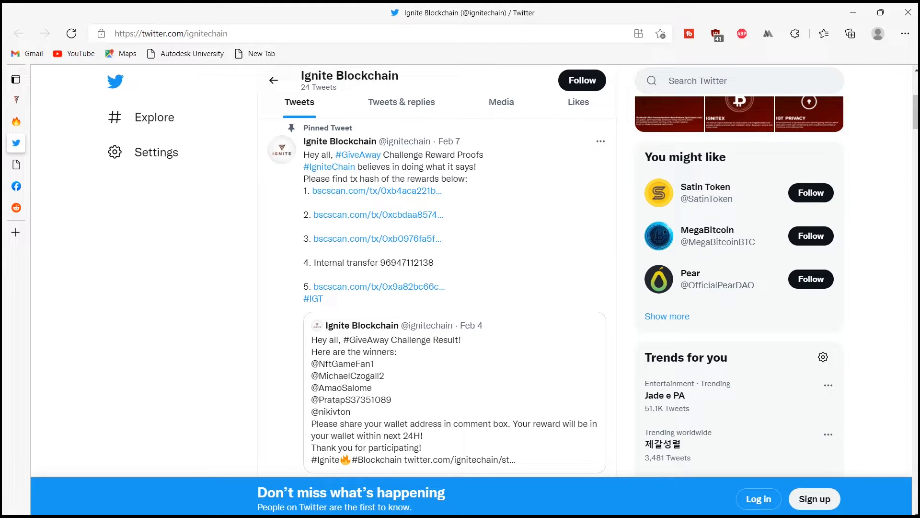
{"action": "scroll", "scroll_direction": "down", "scroll_amount": 3}
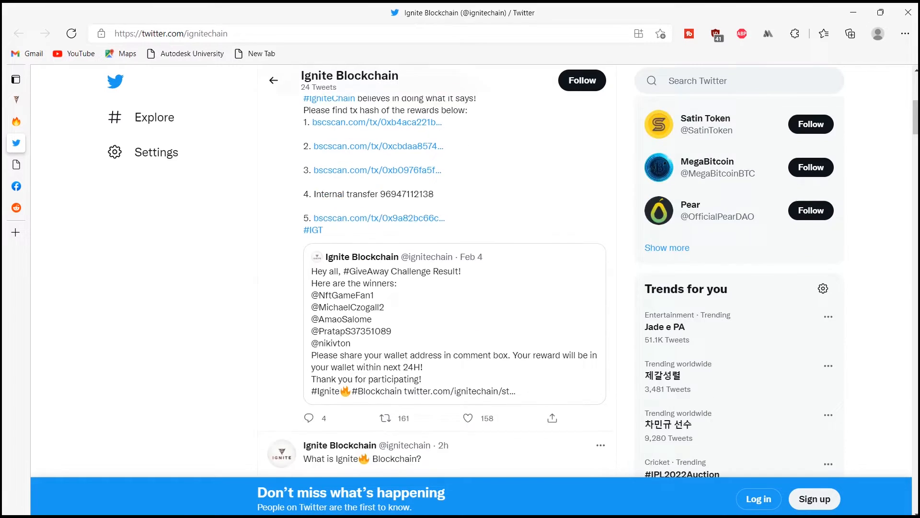
{"action": "scroll", "scroll_direction": "down", "scroll_amount": 3}
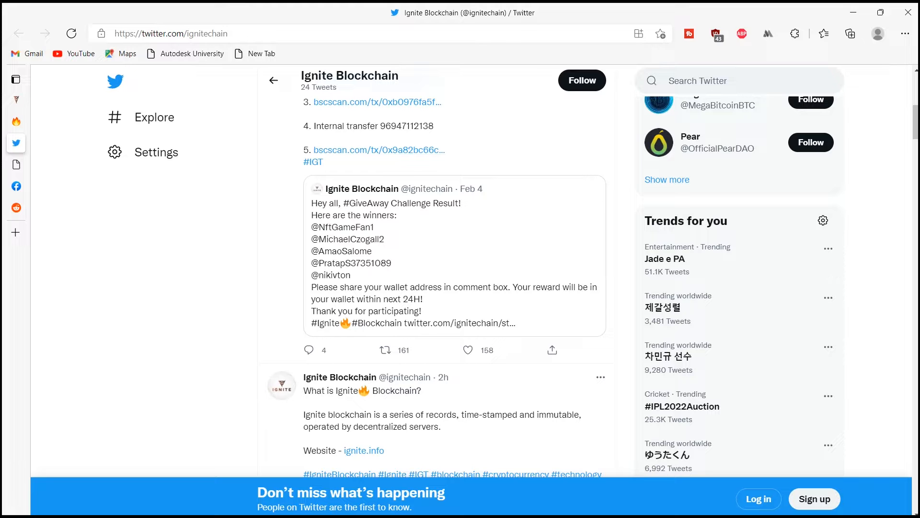
{"action": "scroll", "scroll_direction": "down", "scroll_amount": 3}
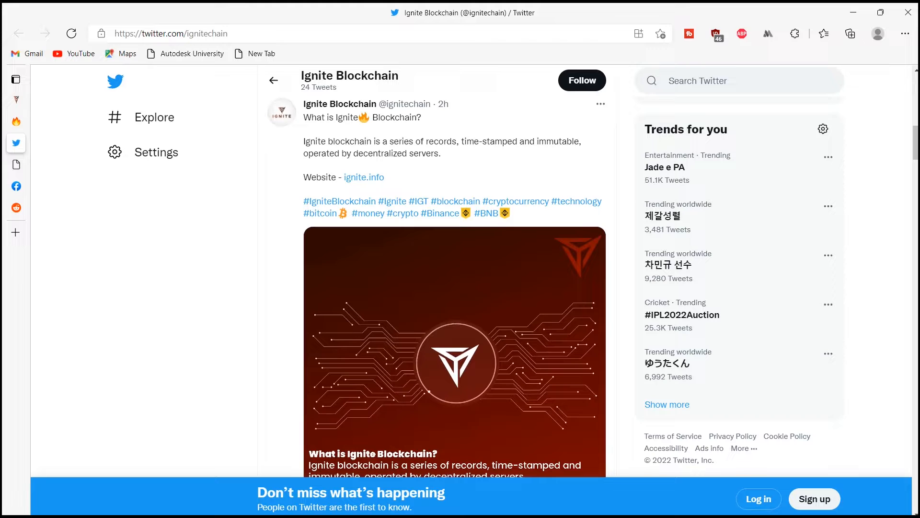
{"action": "scroll", "scroll_direction": "down", "scroll_amount": 3}
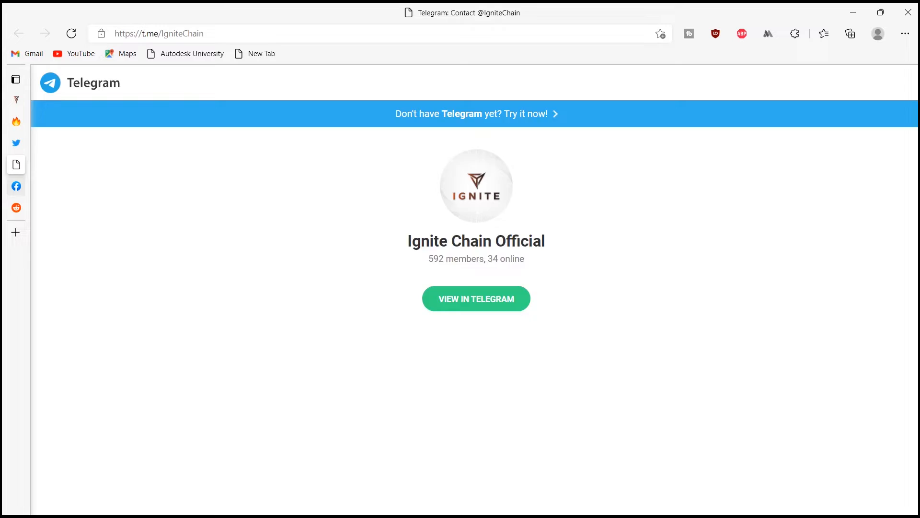
Visit the ignitechain subreddit, then switch to the Ignite website tab.
{"action": "left_click", "coordinate": [16, 207]}
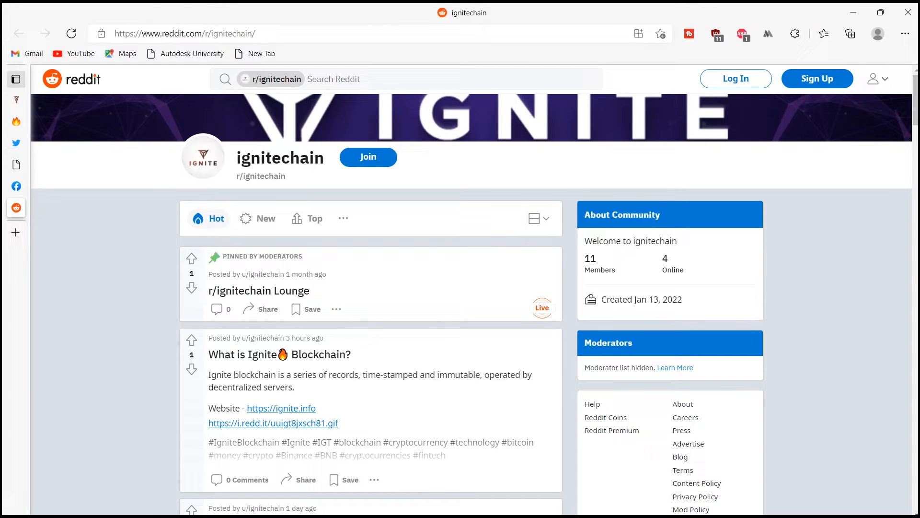
{"action": "left_click", "coordinate": [281, 408]}
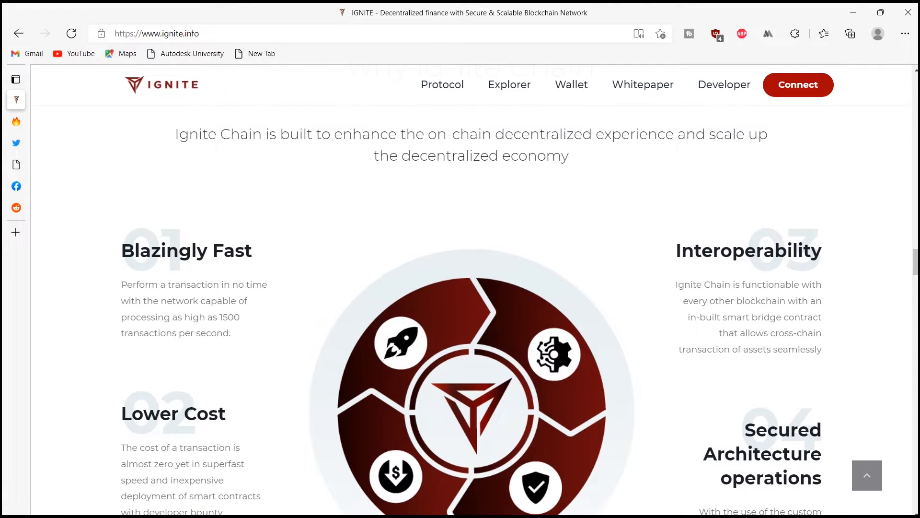
Browse the Ignite Ecosystem and Custom Protocols sections, then return to the Phase 5 countdown hero.
{"action": "scroll", "scroll_direction": "down", "scroll_amount": 3}
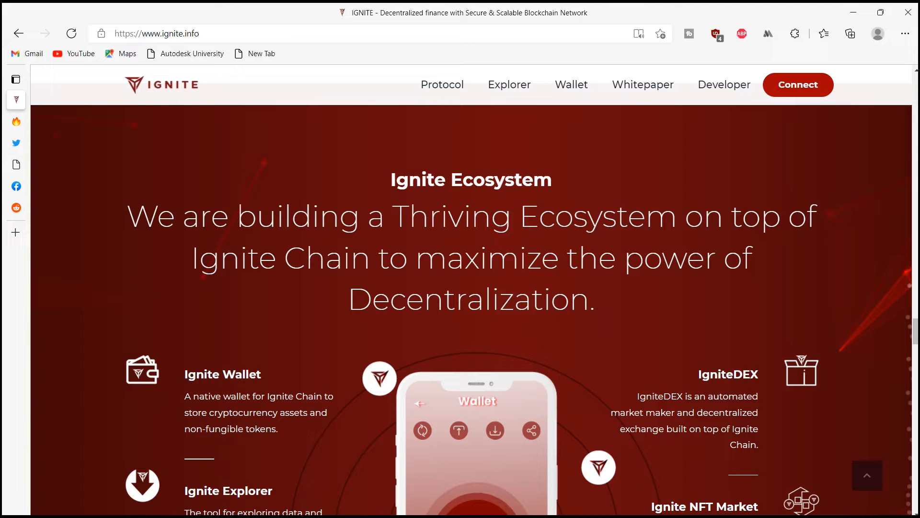
{"action": "scroll", "scroll_direction": "down", "scroll_amount": 3}
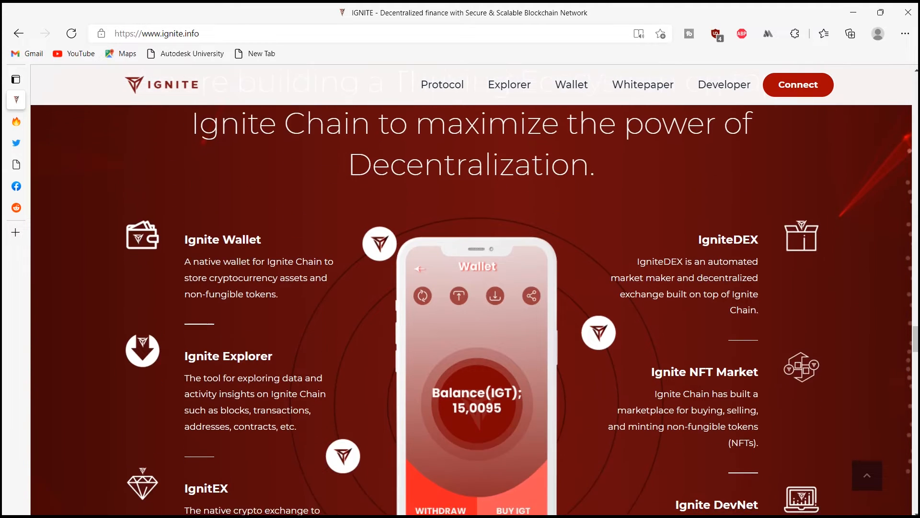
{"action": "scroll", "scroll_direction": "down", "scroll_amount": 3}
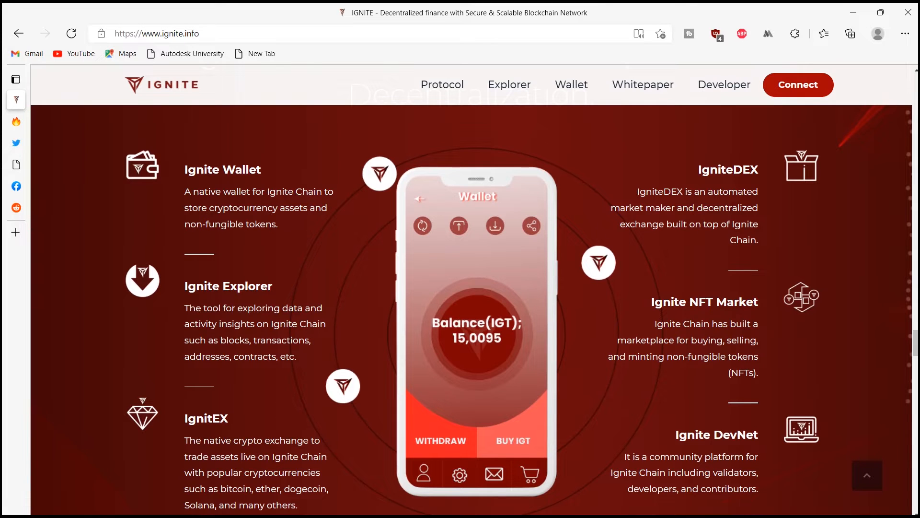
{"action": "scroll", "scroll_direction": "down", "scroll_amount": 3}
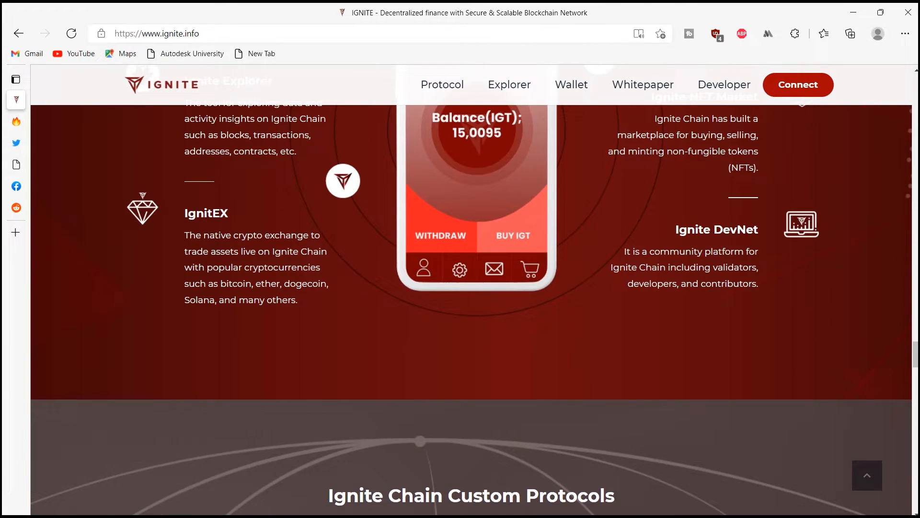
{"action": "scroll", "scroll_direction": "down", "scroll_amount": 3}
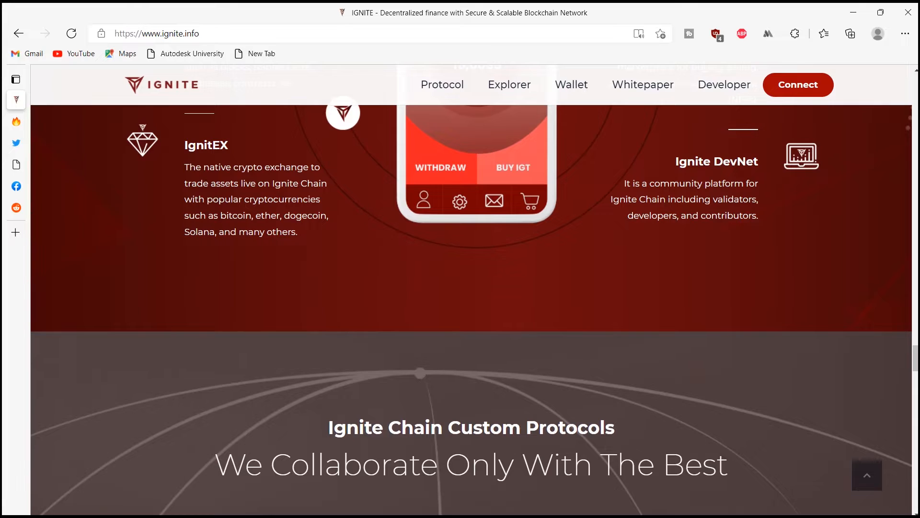
{"action": "scroll", "scroll_direction": "down", "scroll_amount": 3}
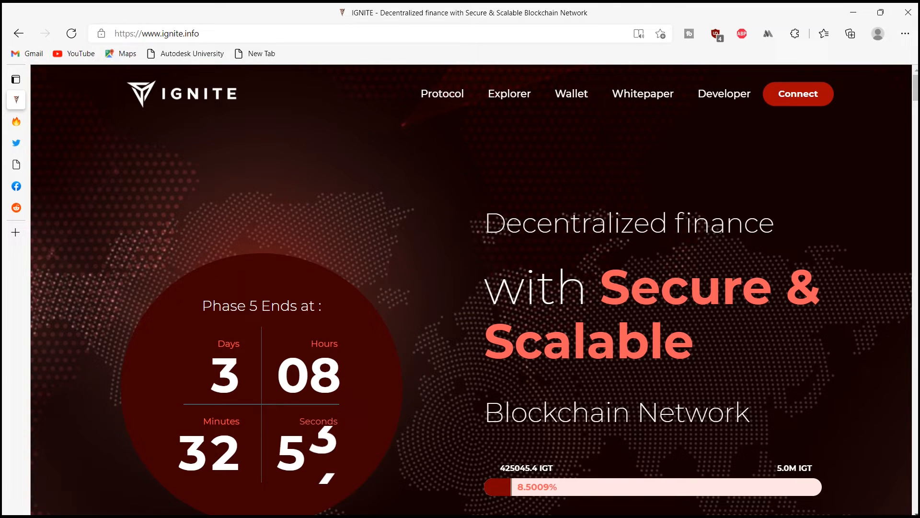
Scroll past the JOIN IGT PRIVATE SALE button to the BUSD-to-IGT swap form.
{"action": "scroll", "scroll_direction": "down", "scroll_amount": 3}
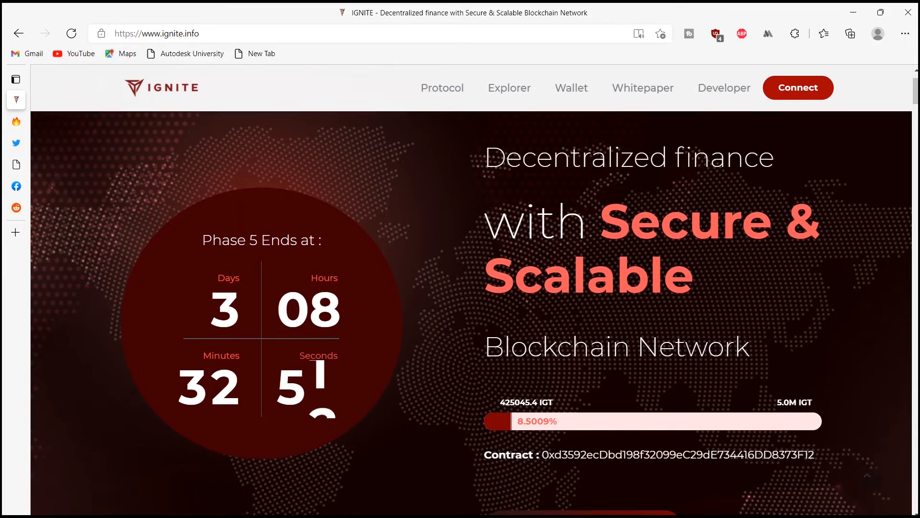
{"action": "scroll", "scroll_direction": "down", "scroll_amount": 3}
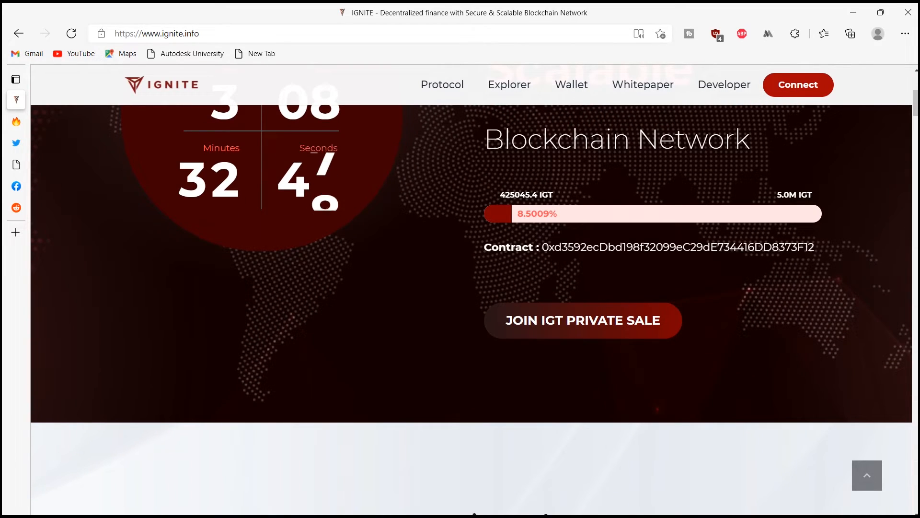
{"action": "scroll", "scroll_direction": "down", "scroll_amount": 3}
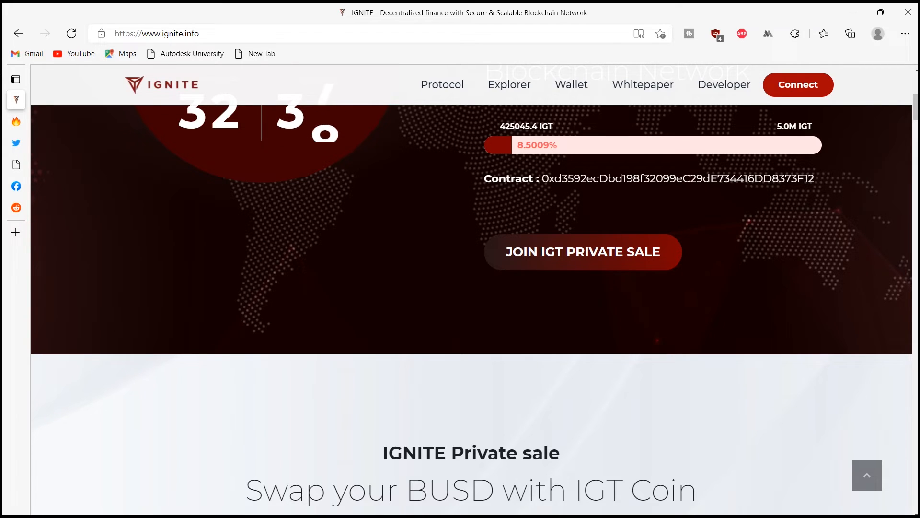
{"action": "scroll", "scroll_direction": "down", "scroll_amount": 3}
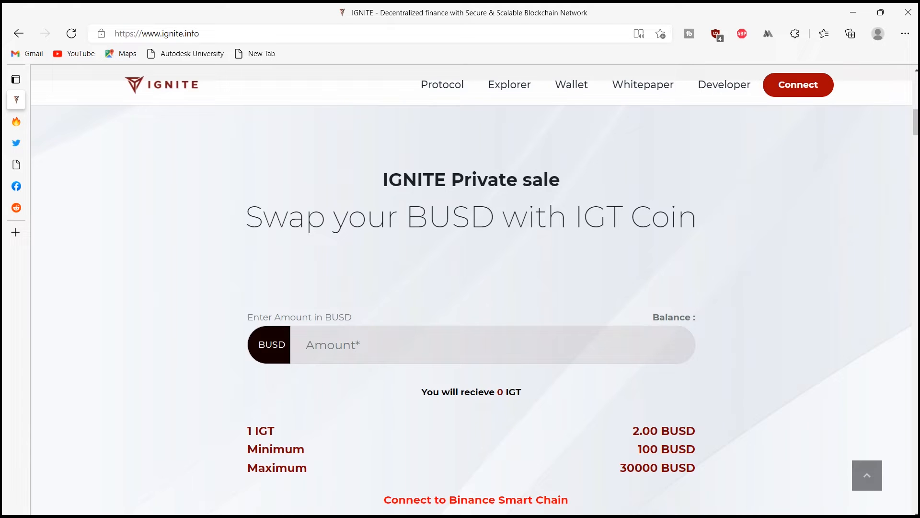
{"action": "scroll", "scroll_direction": "down", "scroll_amount": 3}
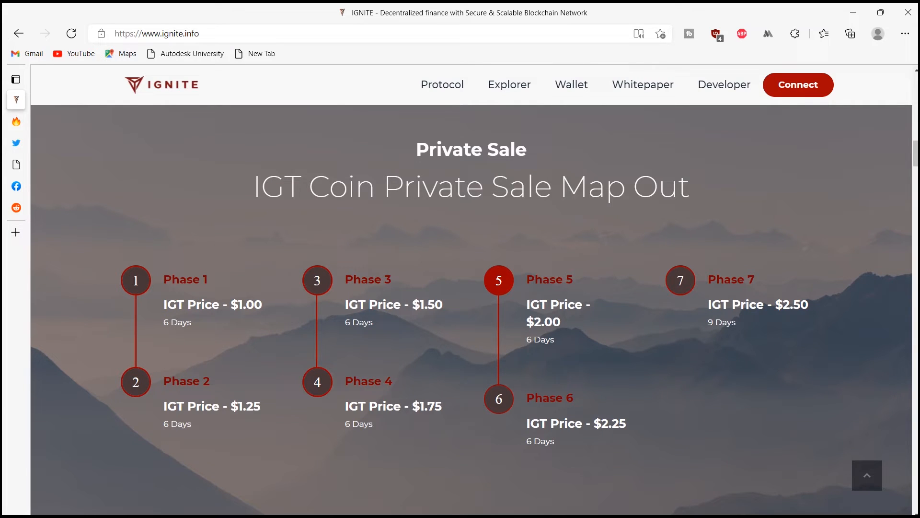
Browse the private sale, Ignite Chain and Features sections, then open the Whitepaper.
{"action": "scroll", "scroll_direction": "down", "scroll_amount": 3}
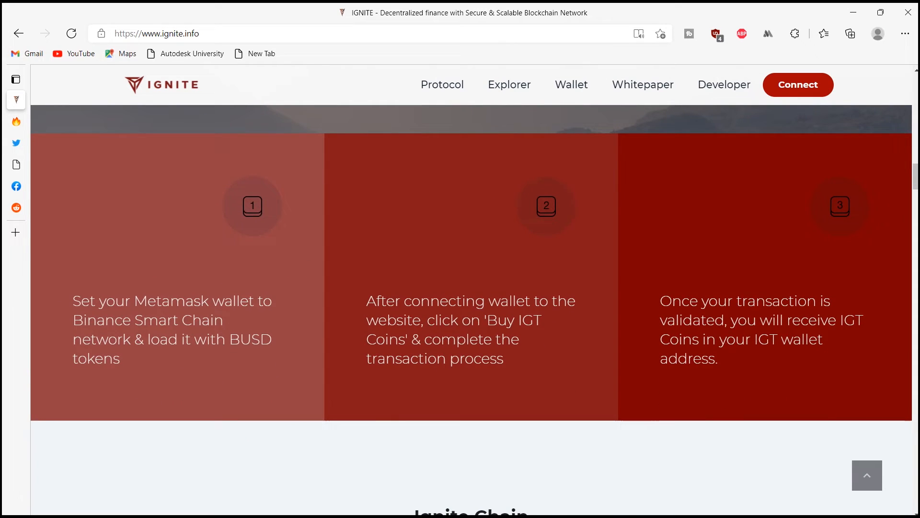
{"action": "scroll", "scroll_direction": "down", "scroll_amount": 3}
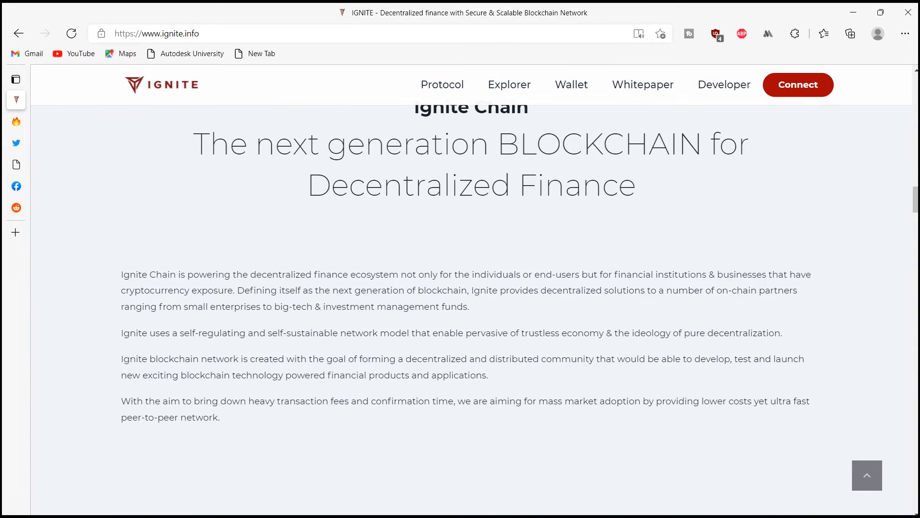
{"action": "scroll", "scroll_direction": "up", "scroll_amount": 3}
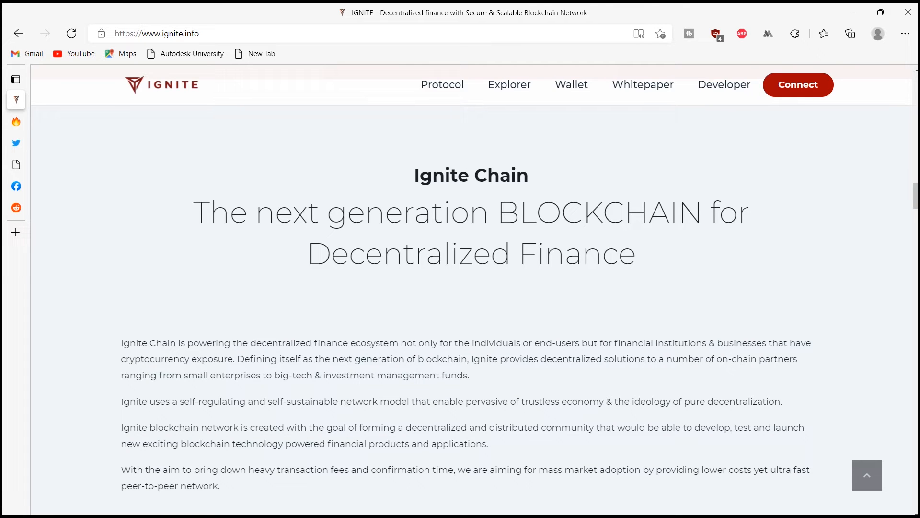
{"action": "scroll", "scroll_direction": "down", "scroll_amount": 3}
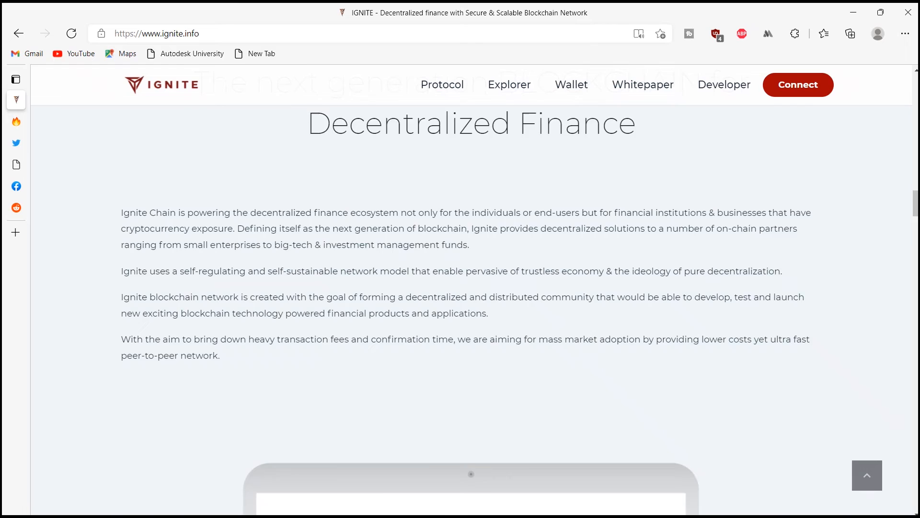
{"action": "scroll", "scroll_direction": "down", "scroll_amount": 3}
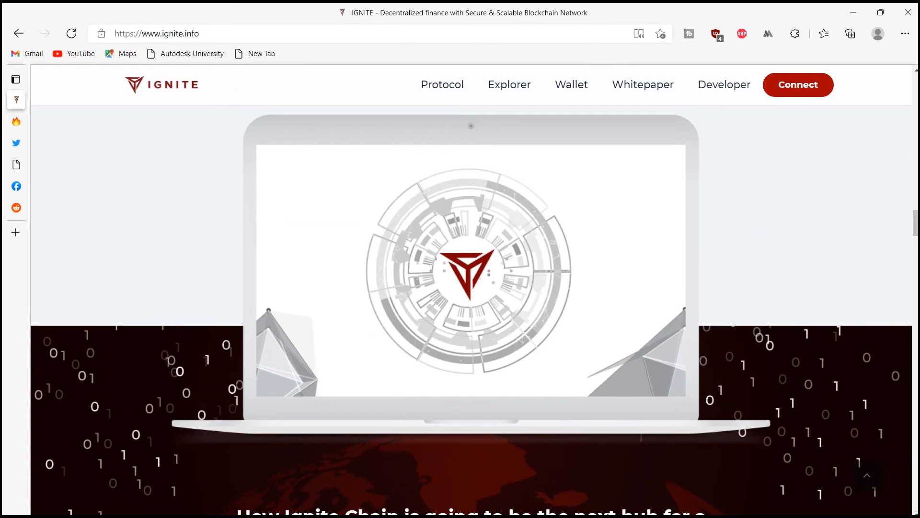
{"action": "scroll", "scroll_direction": "down", "scroll_amount": 3}
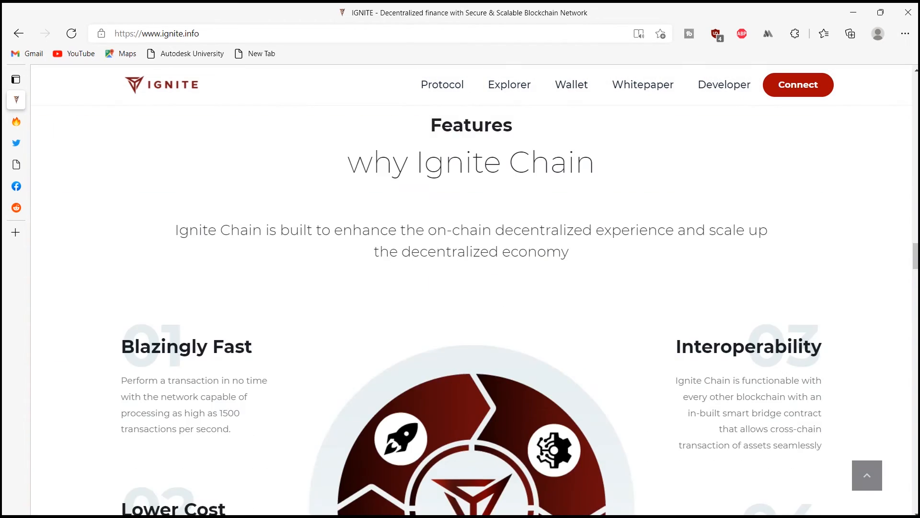
{"action": "scroll", "scroll_direction": "down", "scroll_amount": 3}
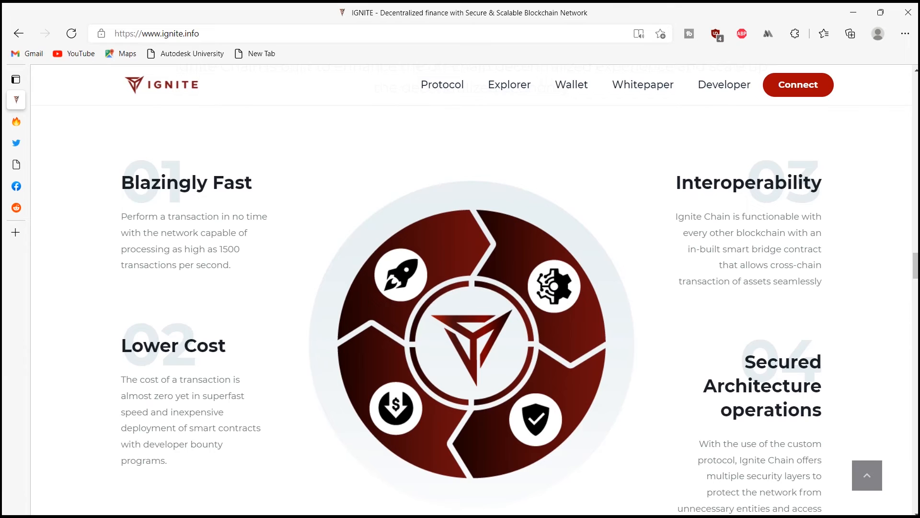
{"action": "left_click", "coordinate": [643, 84]}
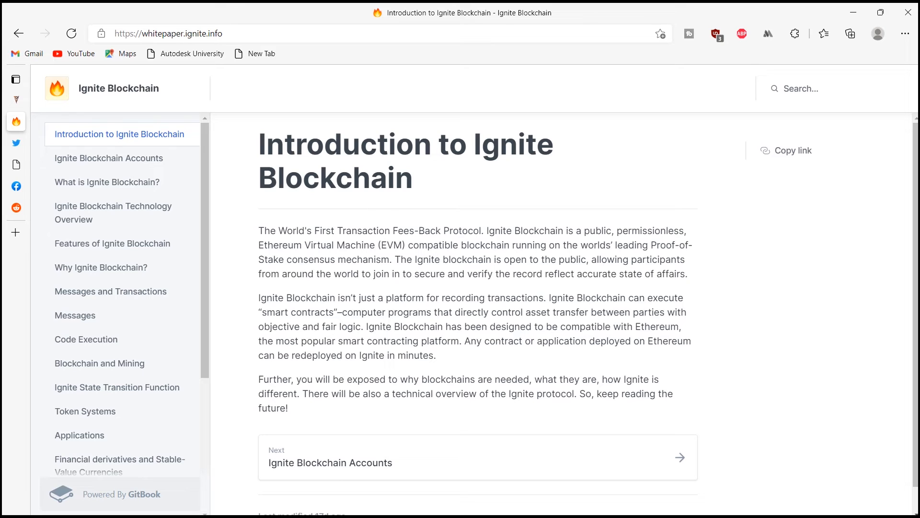
Read through the Ignite Blockchain Accounts whitepaper page.
{"action": "scroll", "scroll_direction": "down", "scroll_amount": 3}
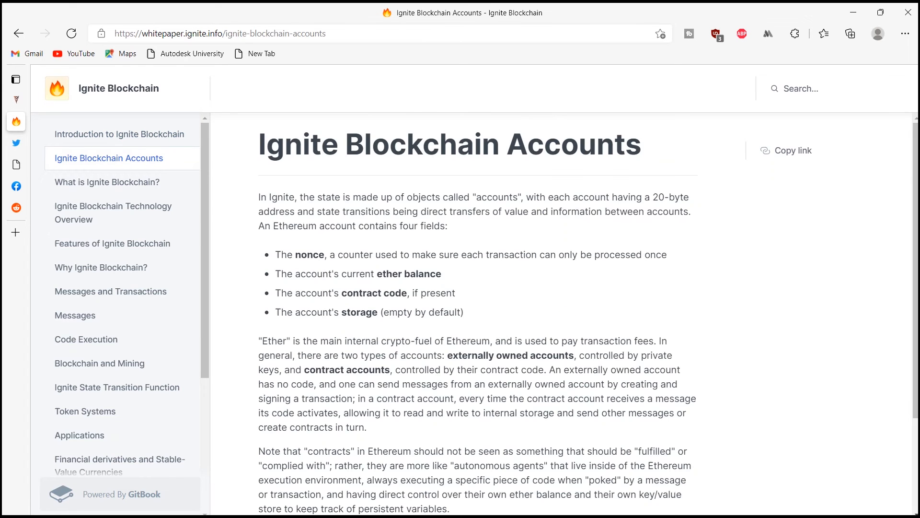
{"action": "scroll", "scroll_direction": "down", "scroll_amount": 3}
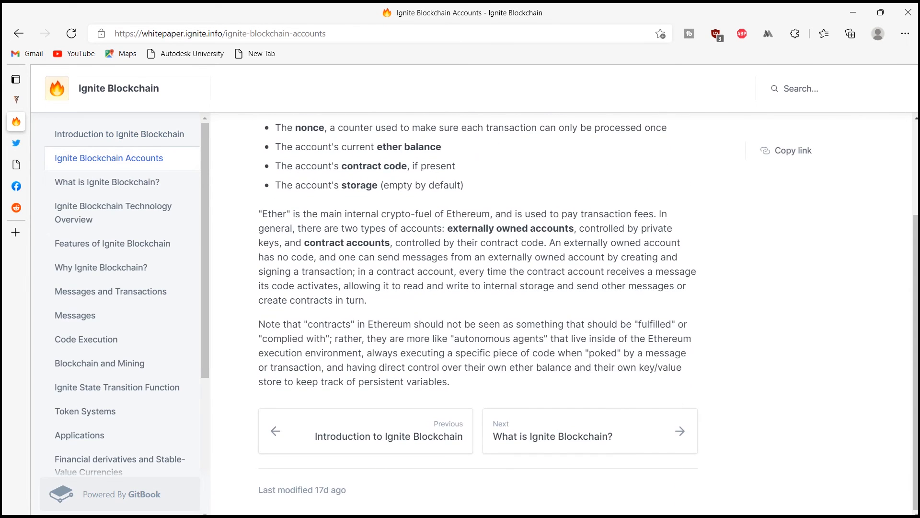
{"action": "scroll", "scroll_direction": "up", "scroll_amount": 3}
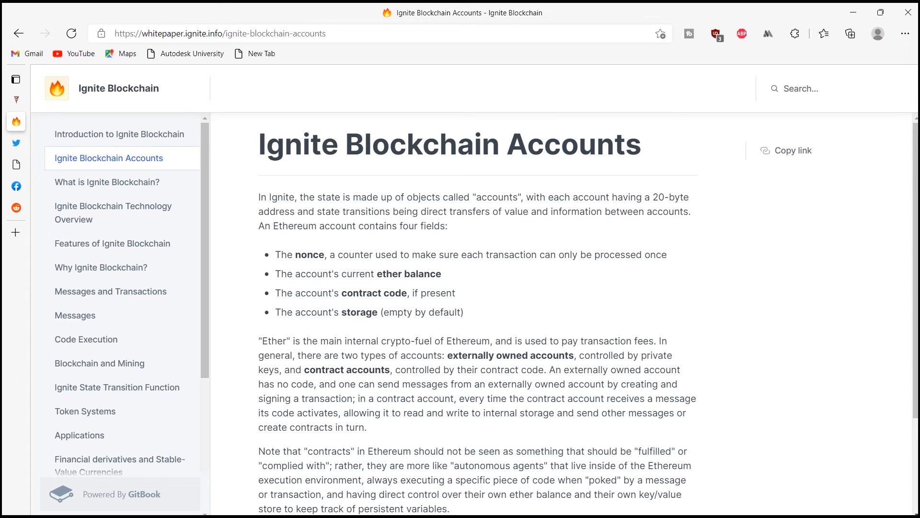
{"action": "scroll", "scroll_direction": "down", "scroll_amount": 3}
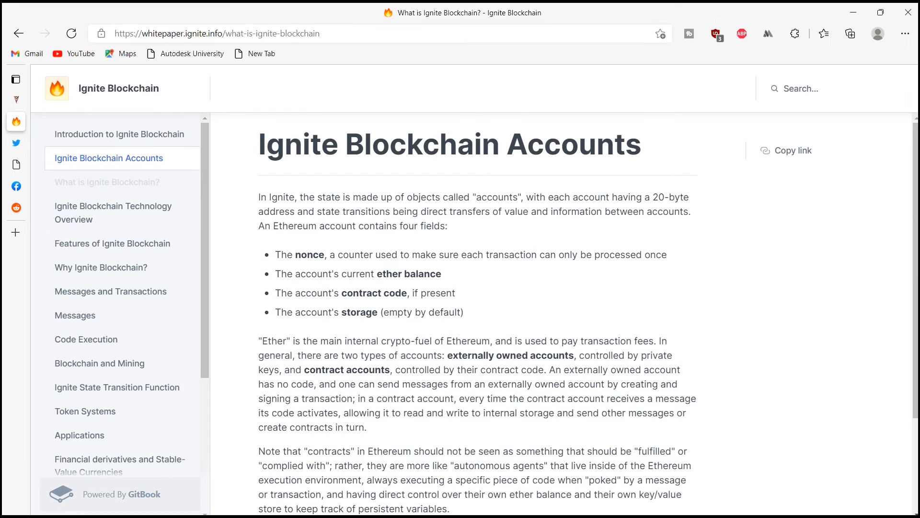
Read the 'What is Ignite Blockchain?' page, then return to the Twitter profile.
{"action": "left_click", "coordinate": [107, 182]}
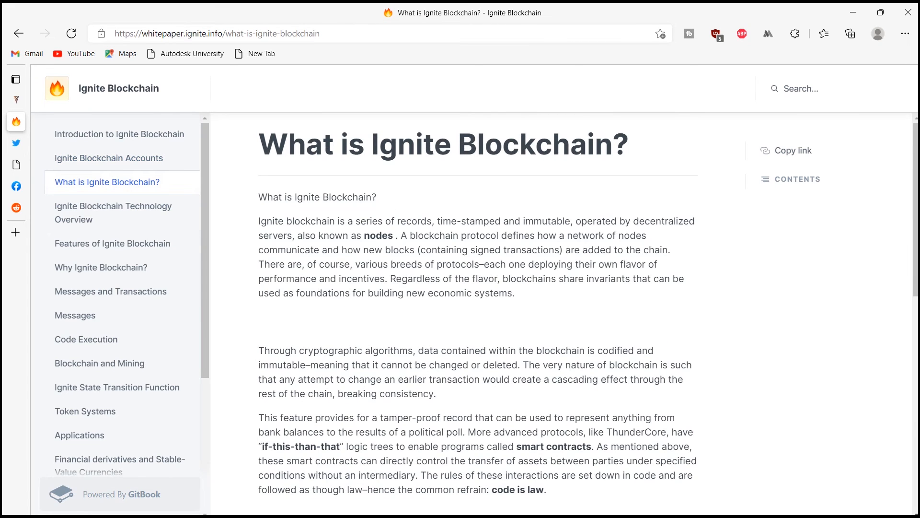
{"action": "scroll", "scroll_direction": "down", "scroll_amount": 3}
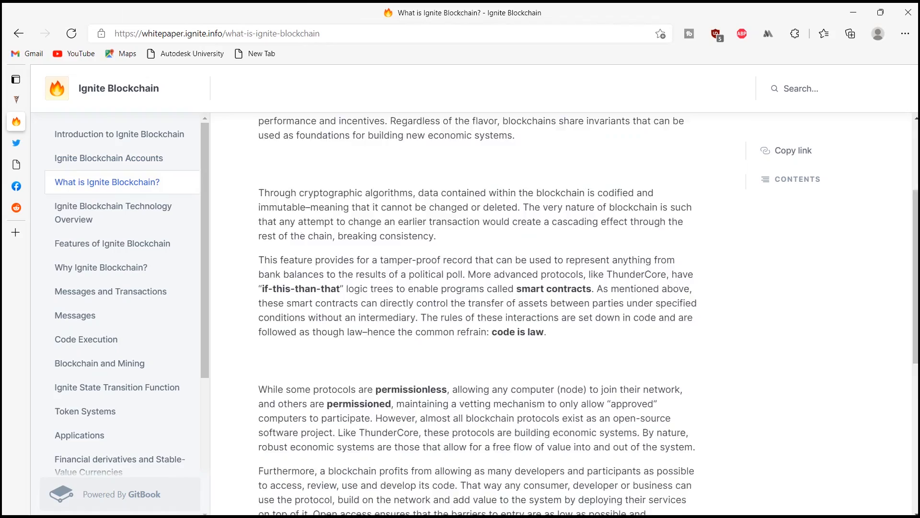
{"action": "scroll", "scroll_direction": "down", "scroll_amount": 3}
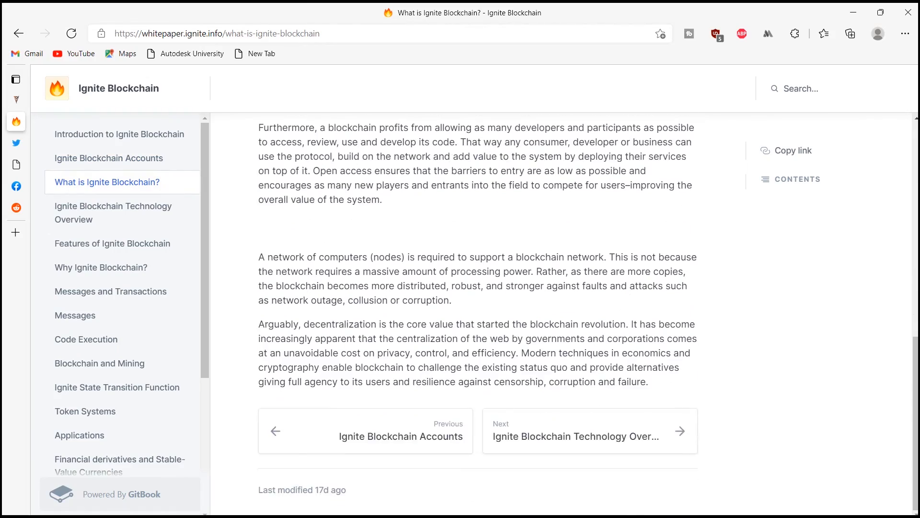
{"action": "scroll", "scroll_direction": "up", "scroll_amount": 3}
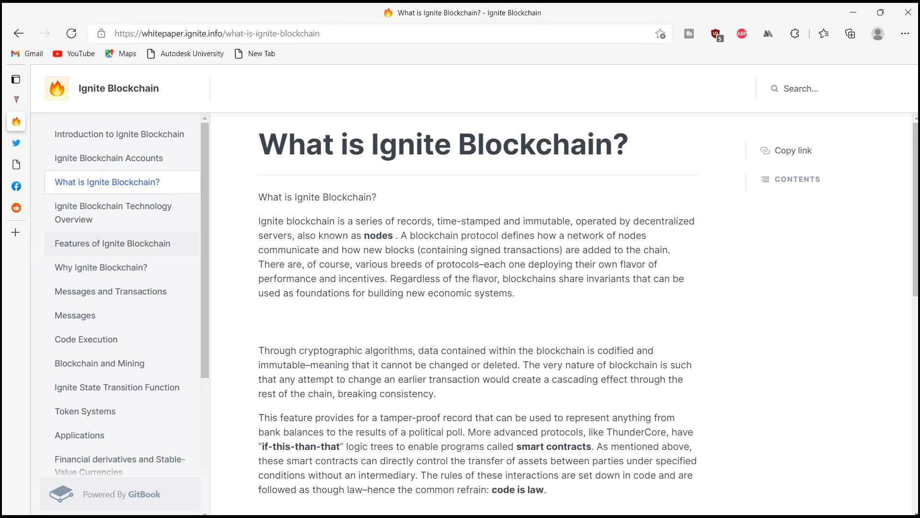
{"action": "left_click", "coordinate": [16, 143]}
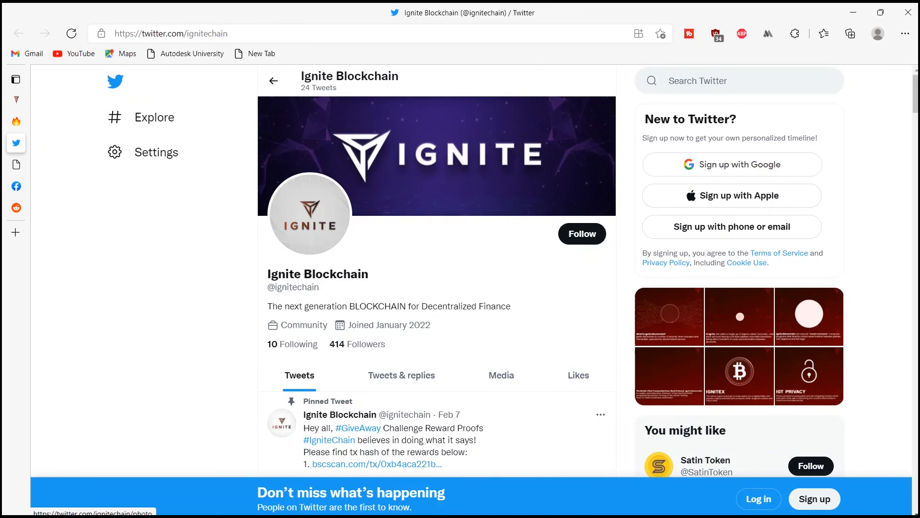